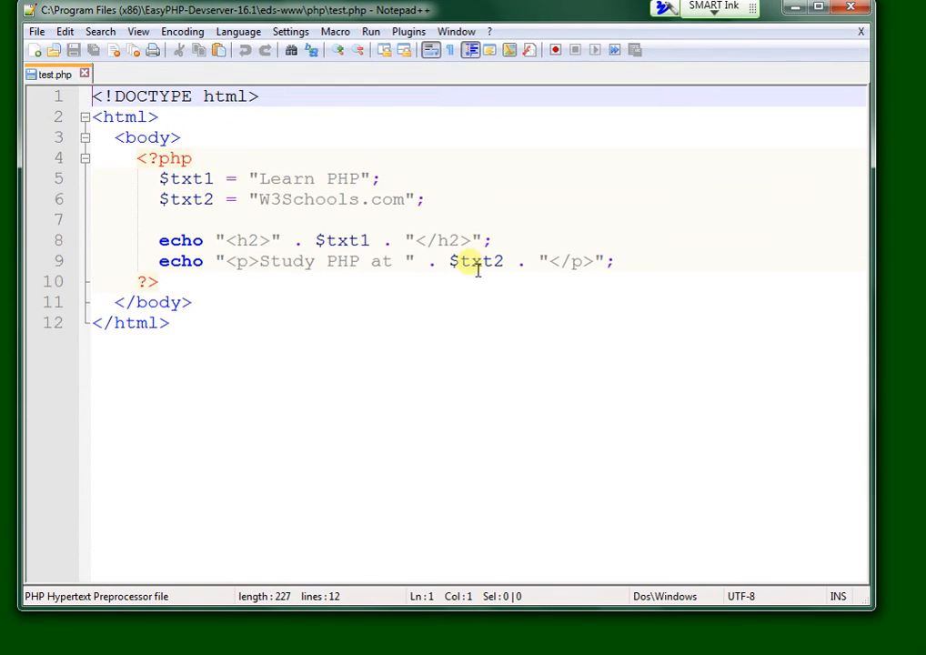
{"action": "mouse_move", "coordinate": [487, 289]}
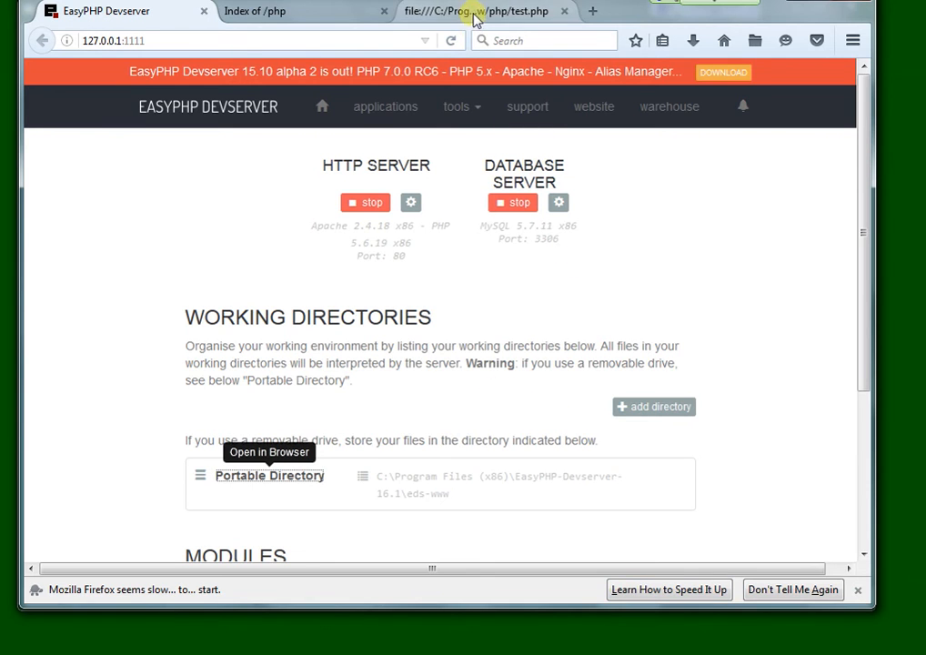
Step: Show test.php opened directly from its file path in Firefox, with raw unparsed PHP
{"action": "left_click", "coordinate": [477, 11]}
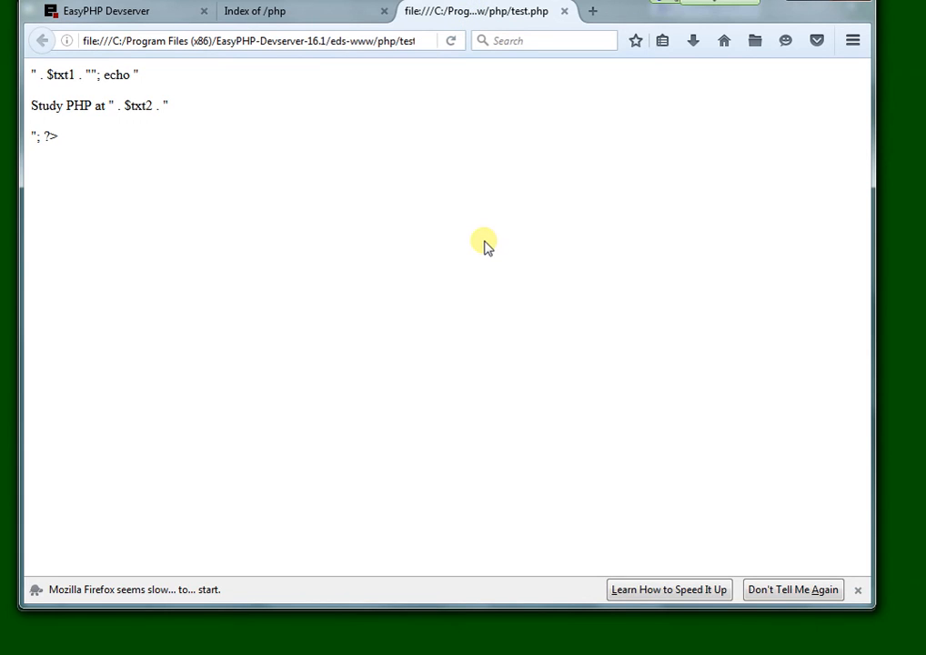
{"action": "mouse_move", "coordinate": [91, 144]}
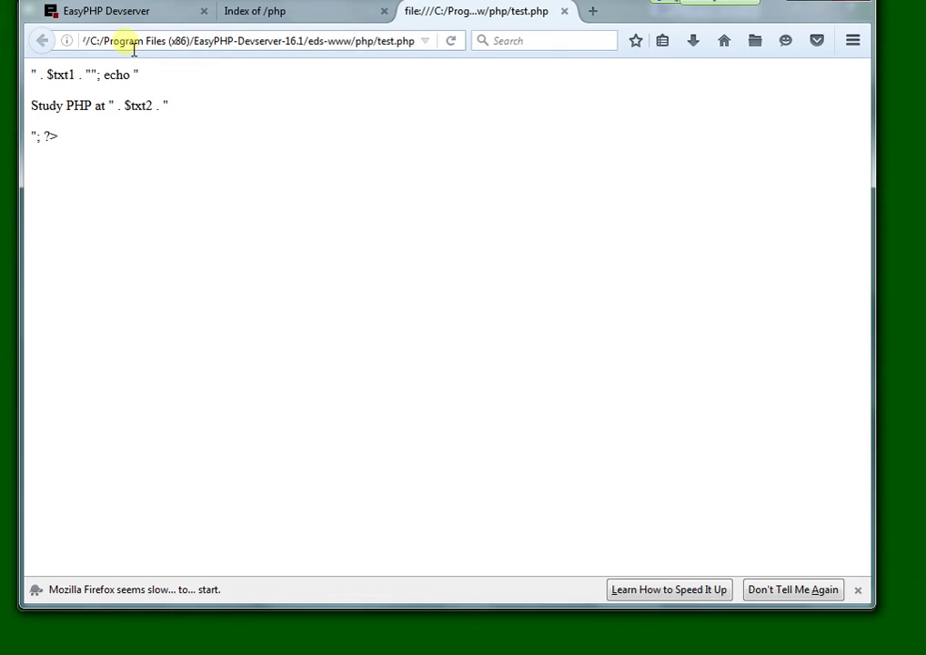
{"action": "left_click", "coordinate": [255, 40]}
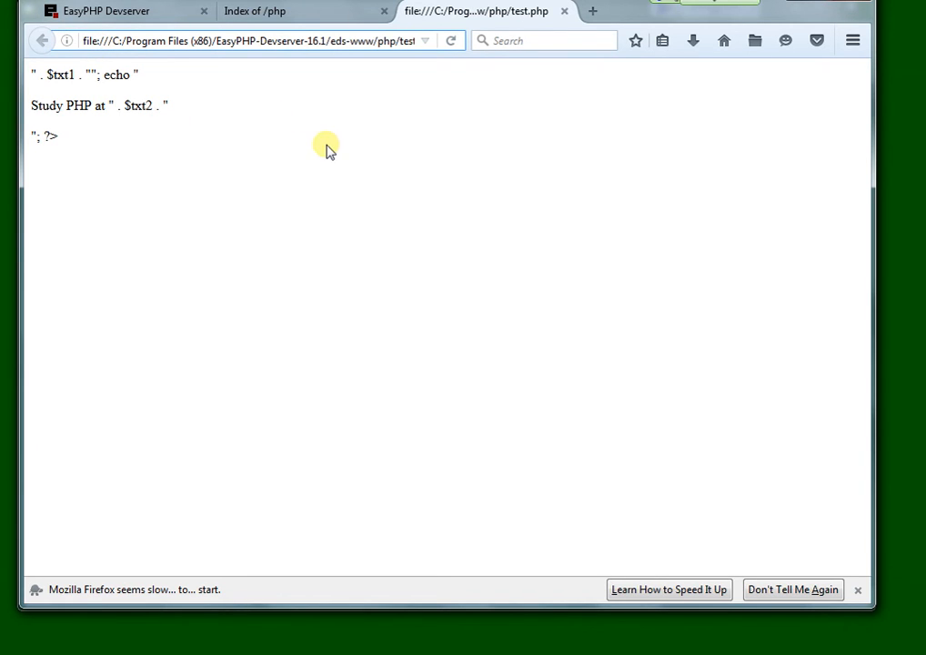
{"action": "mouse_move", "coordinate": [270, 10]}
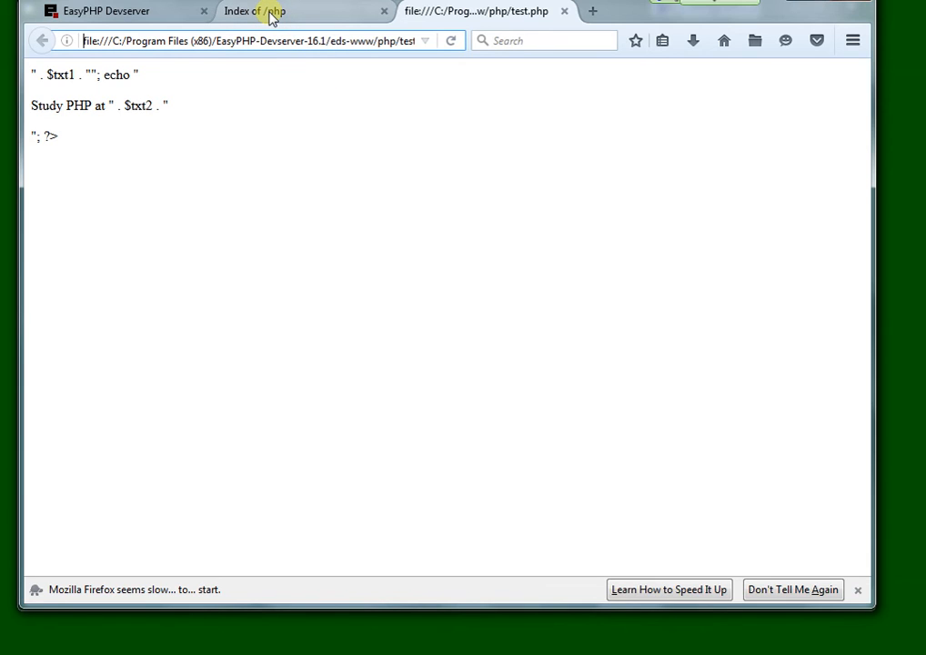
{"action": "left_click", "coordinate": [255, 10]}
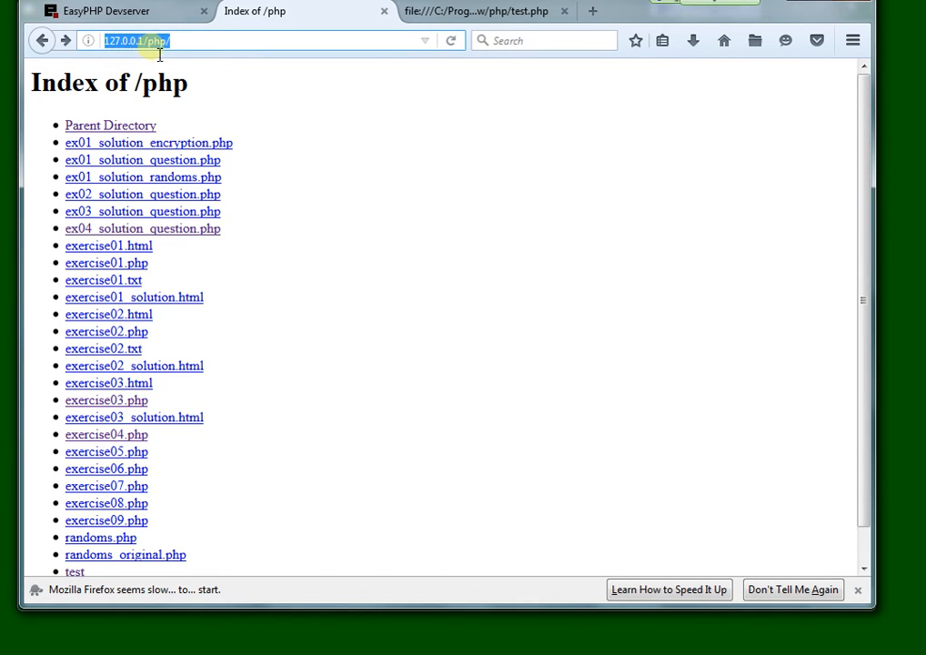
{"action": "mouse_move", "coordinate": [367, 368]}
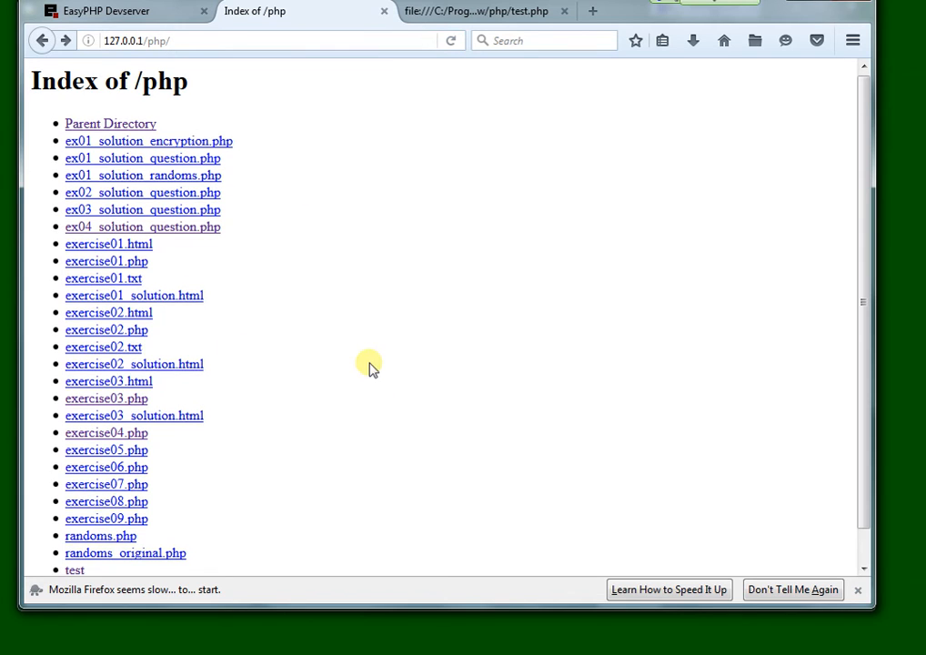
Step: Scroll the Index of /php listing down to the test.php entry
{"action": "scroll", "scroll_direction": "down", "scroll_amount": 3}
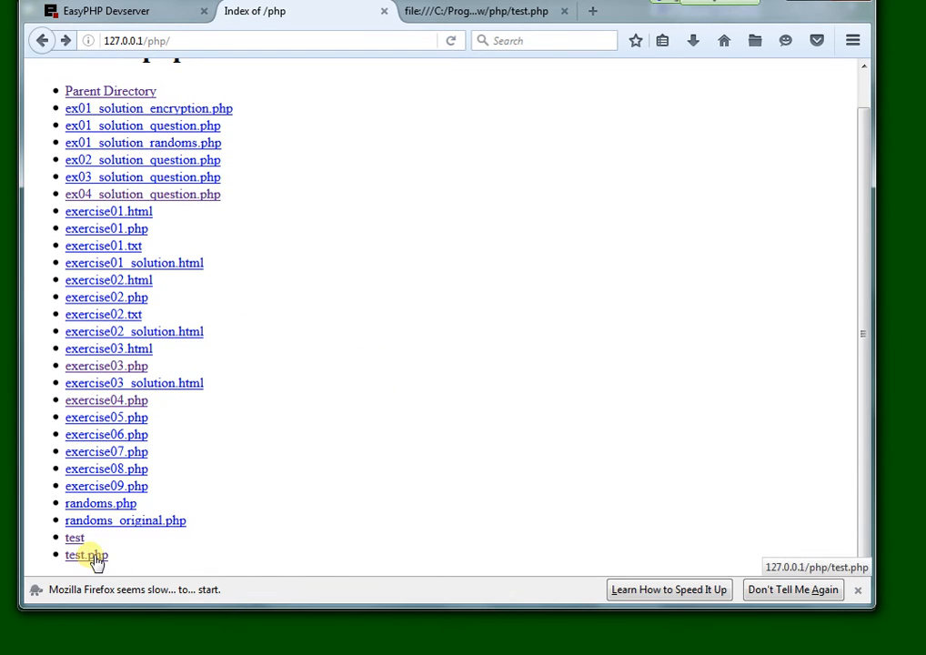
Step: Load test.php from 127.0.0.1 and view its generated HTML page source
{"action": "left_click", "coordinate": [85, 555]}
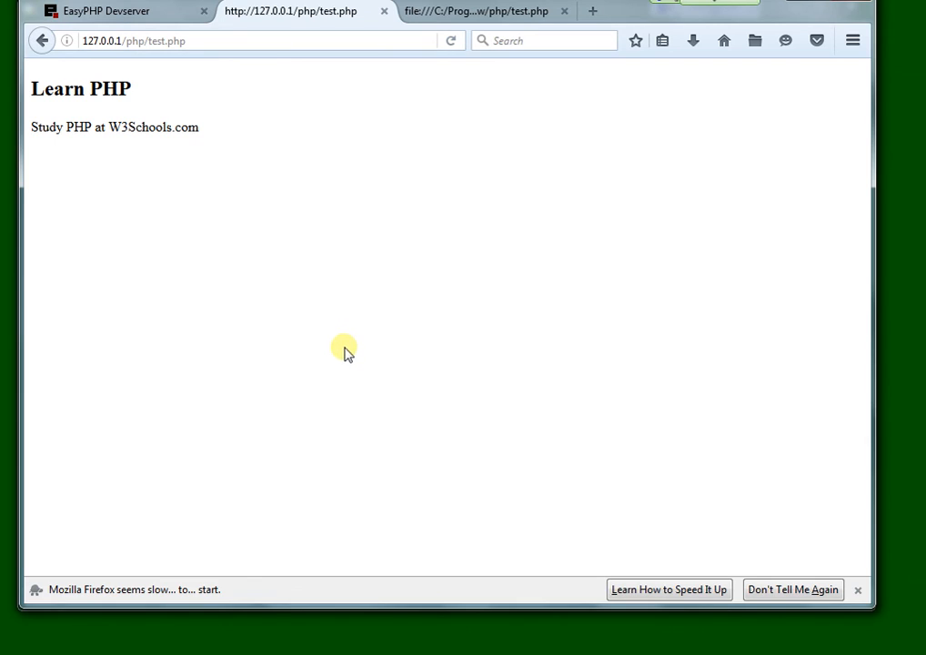
{"action": "mouse_move", "coordinate": [335, 362]}
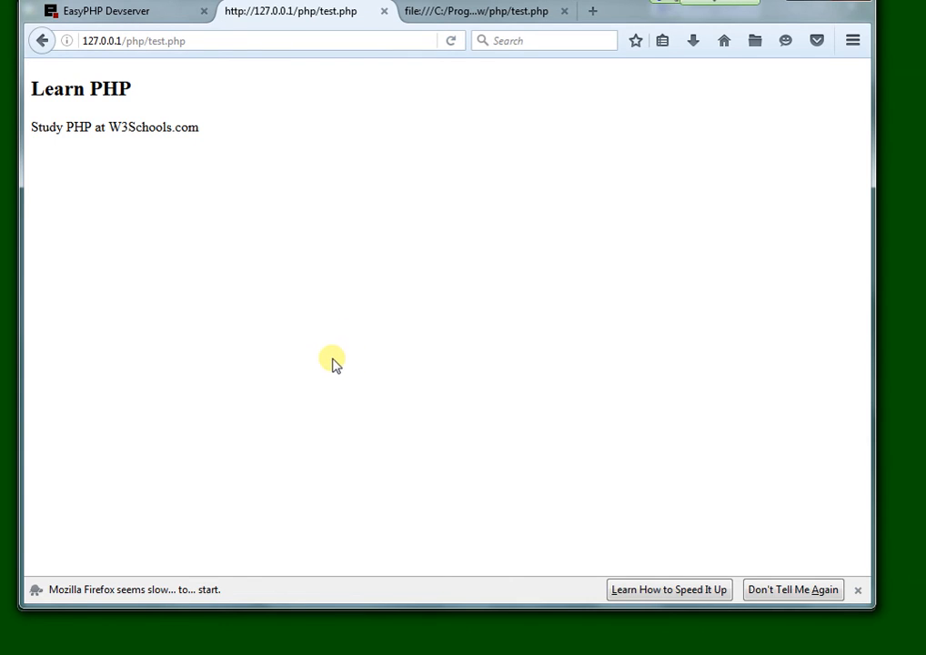
{"action": "right_click", "coordinate": [331, 361]}
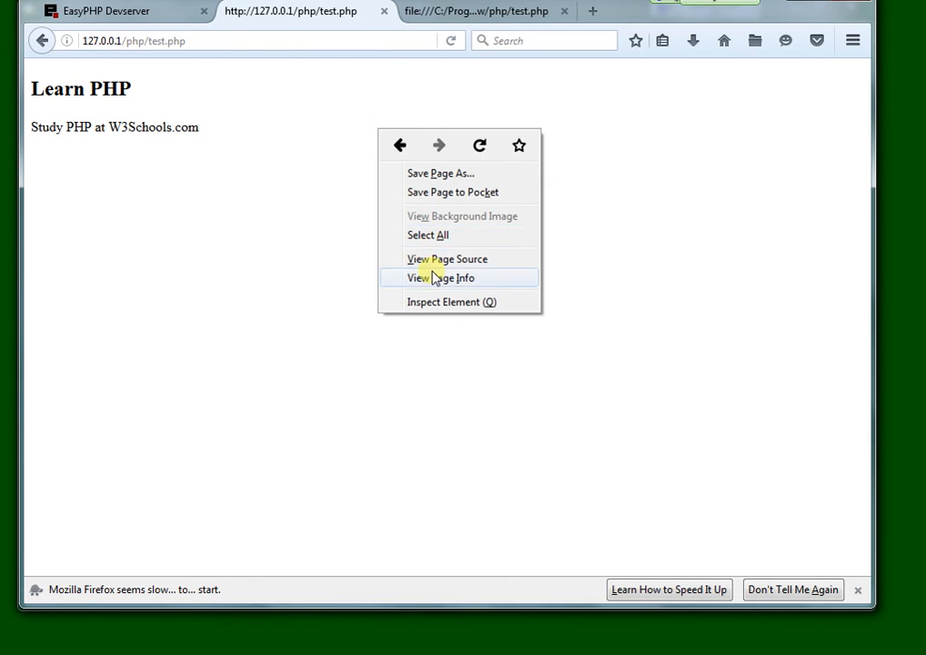
{"action": "left_click", "coordinate": [448, 258]}
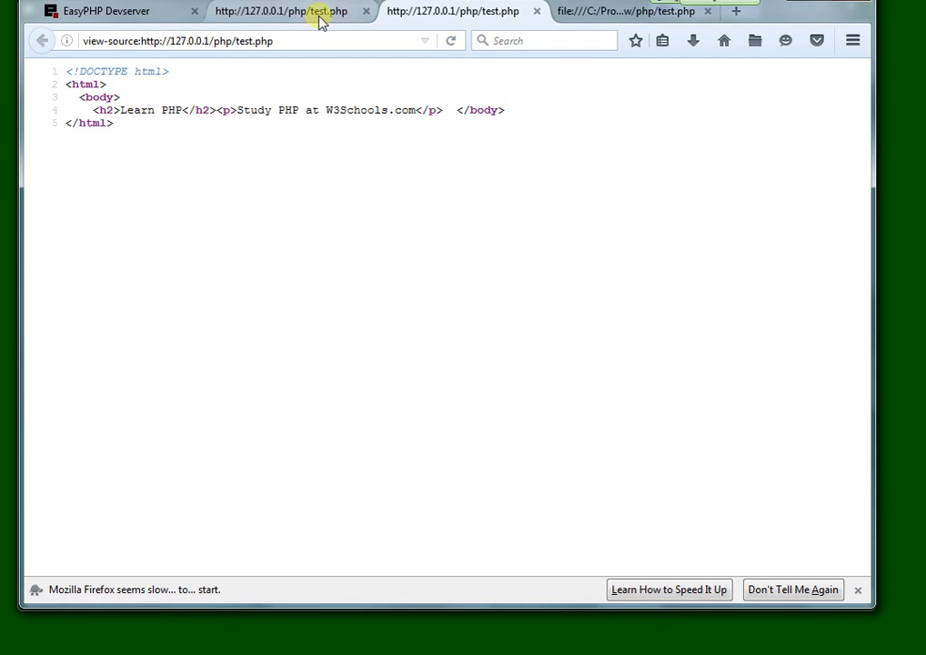
{"action": "mouse_move", "coordinate": [524, 10]}
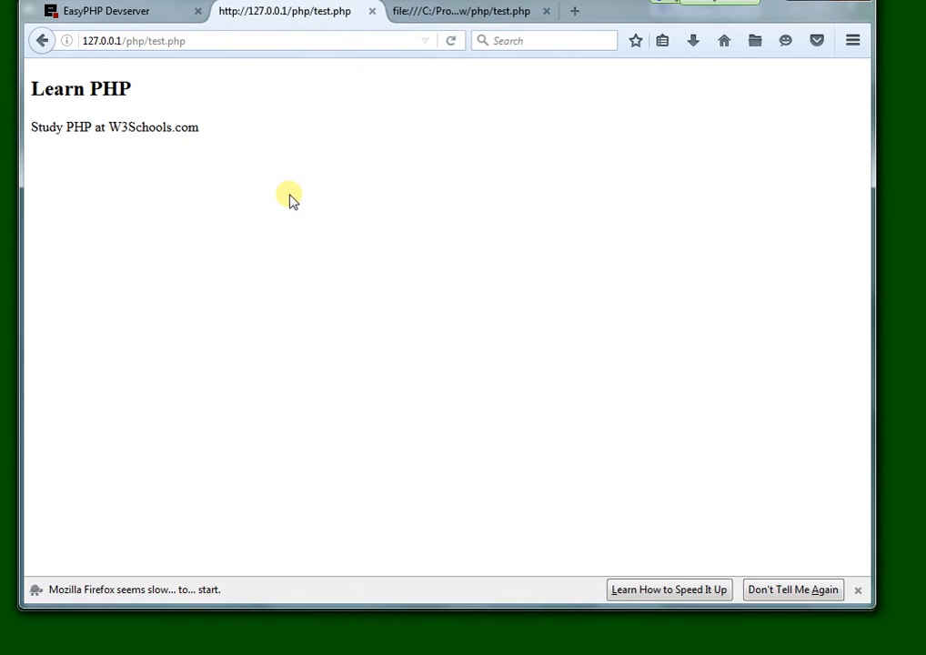
{"action": "mouse_move", "coordinate": [189, 119]}
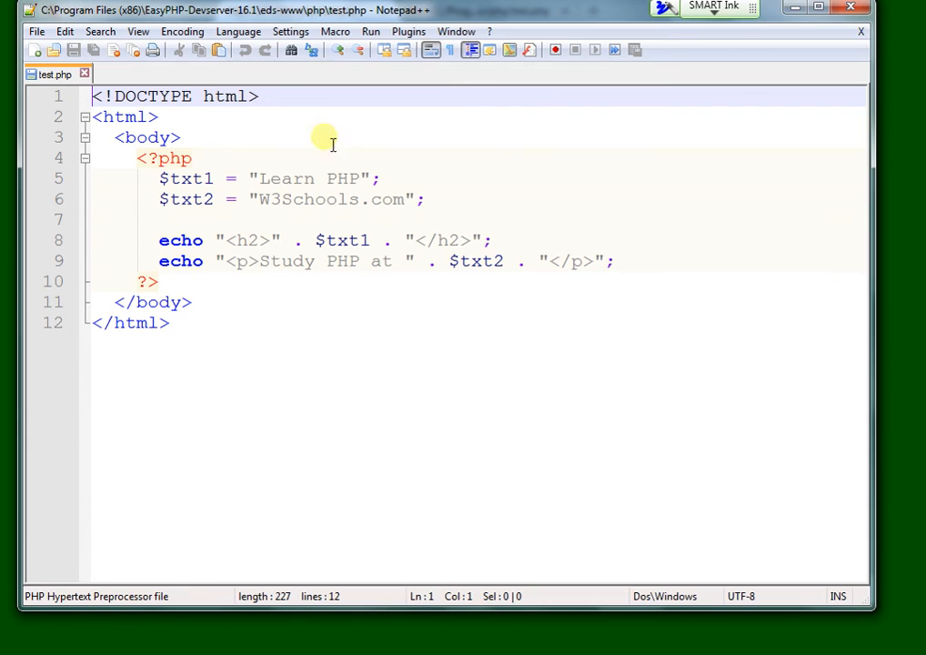
{"action": "mouse_move", "coordinate": [284, 340]}
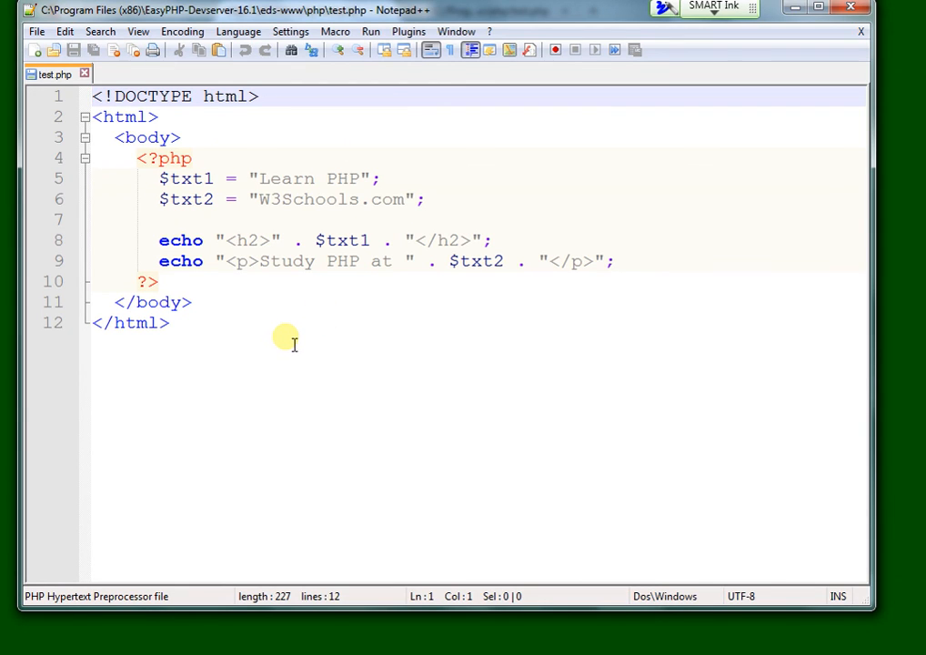
{"action": "mouse_move", "coordinate": [286, 339]}
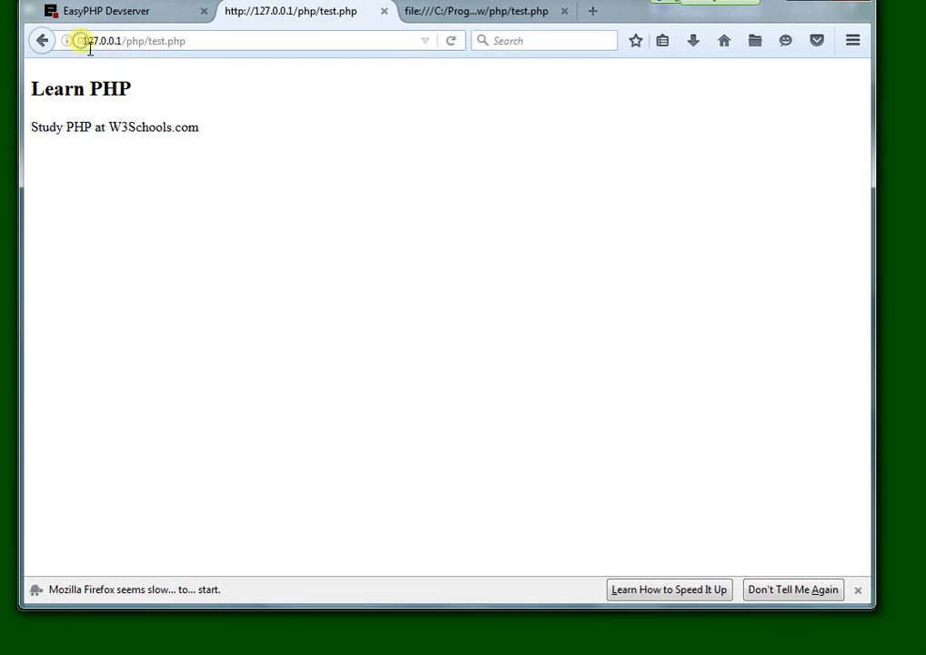
{"action": "double_click", "coordinate": [100, 40]}
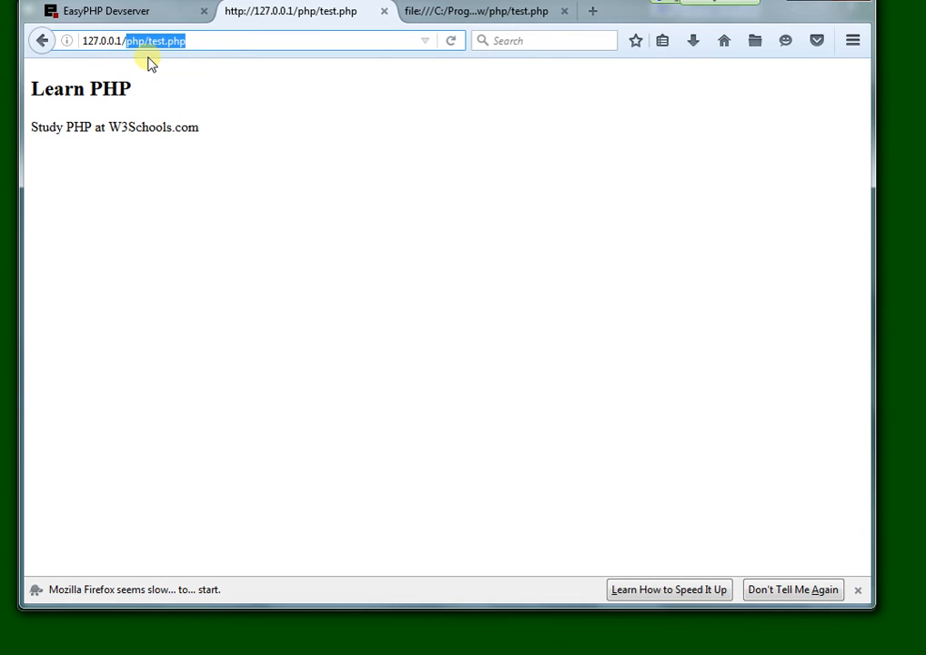
{"action": "mouse_move", "coordinate": [186, 149]}
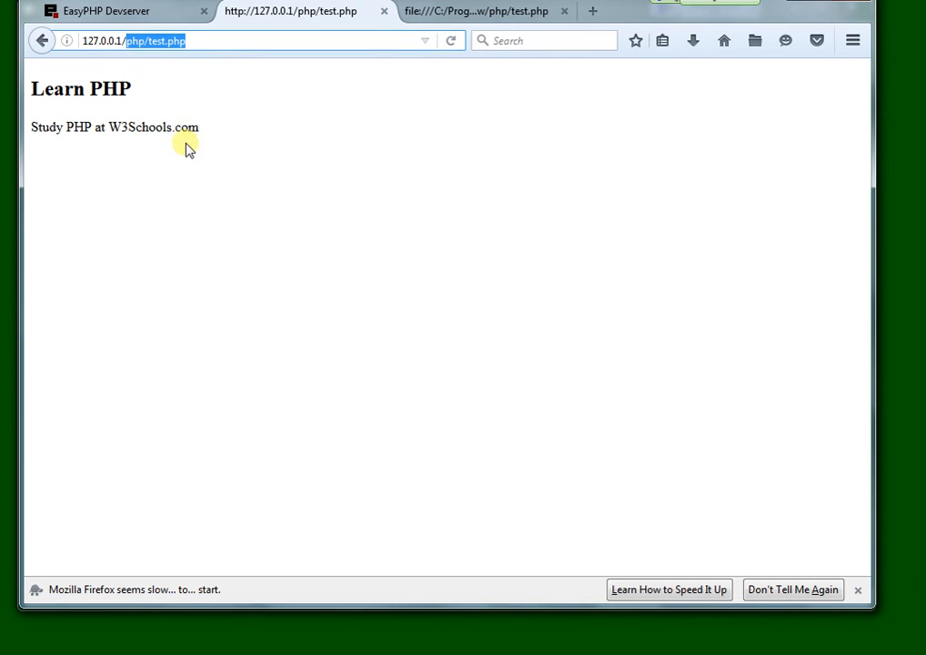
{"action": "mouse_move", "coordinate": [262, 185]}
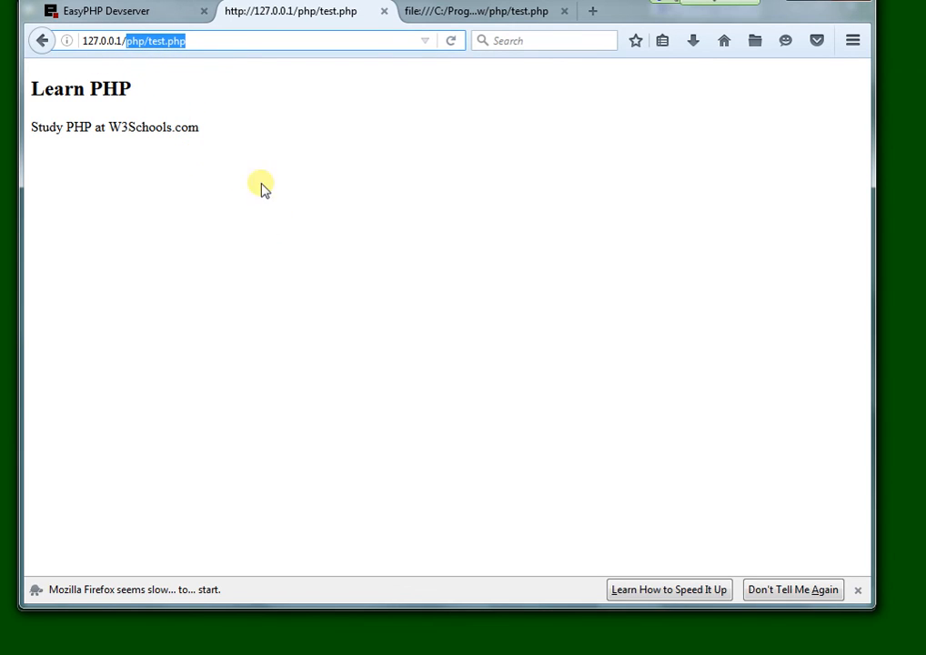
{"action": "mouse_move", "coordinate": [484, 11]}
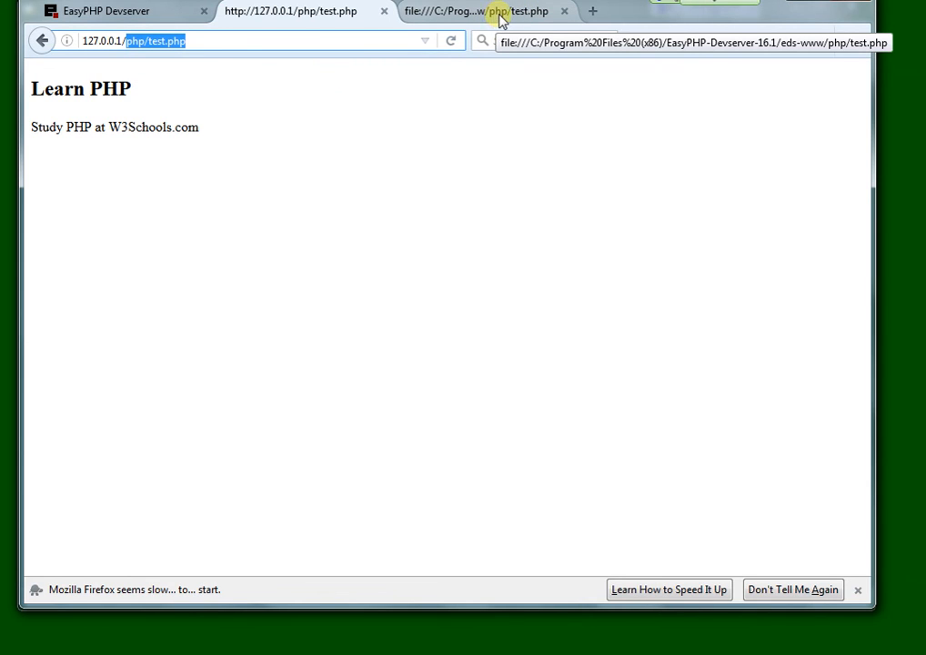
{"action": "left_click", "coordinate": [477, 10]}
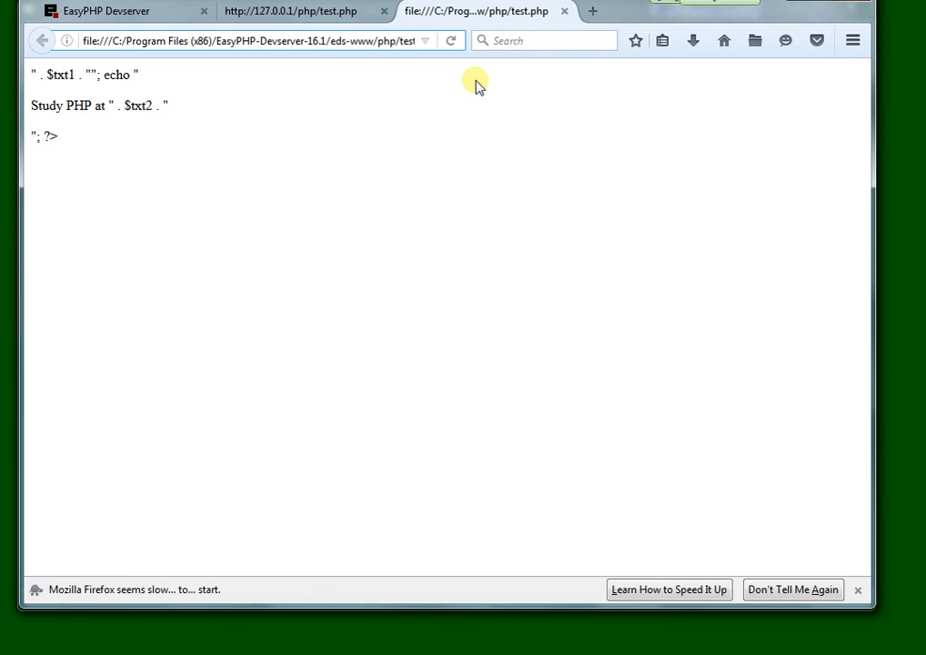
{"action": "mouse_move", "coordinate": [136, 82]}
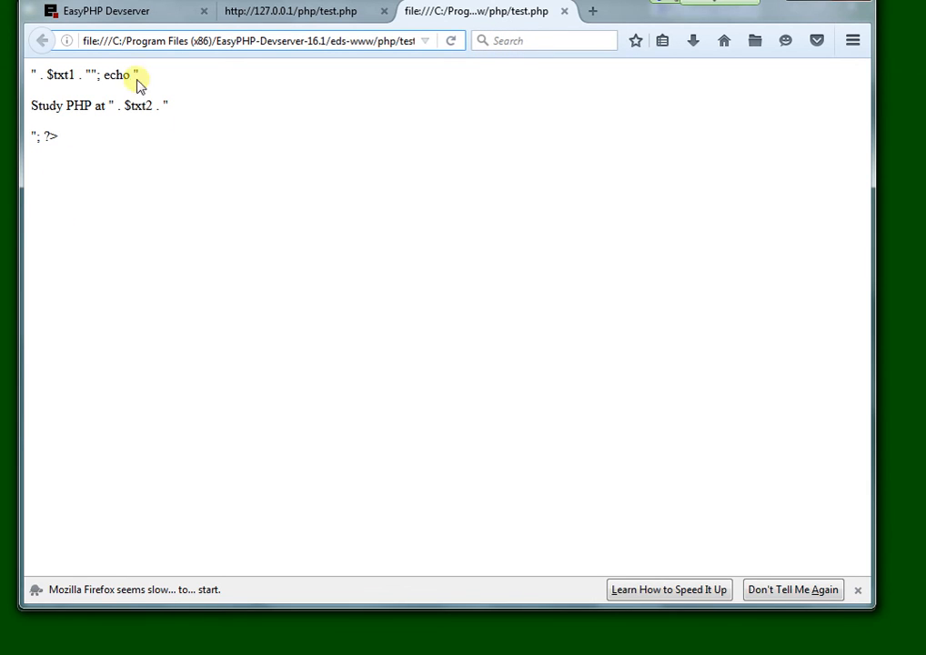
{"action": "mouse_move", "coordinate": [123, 171]}
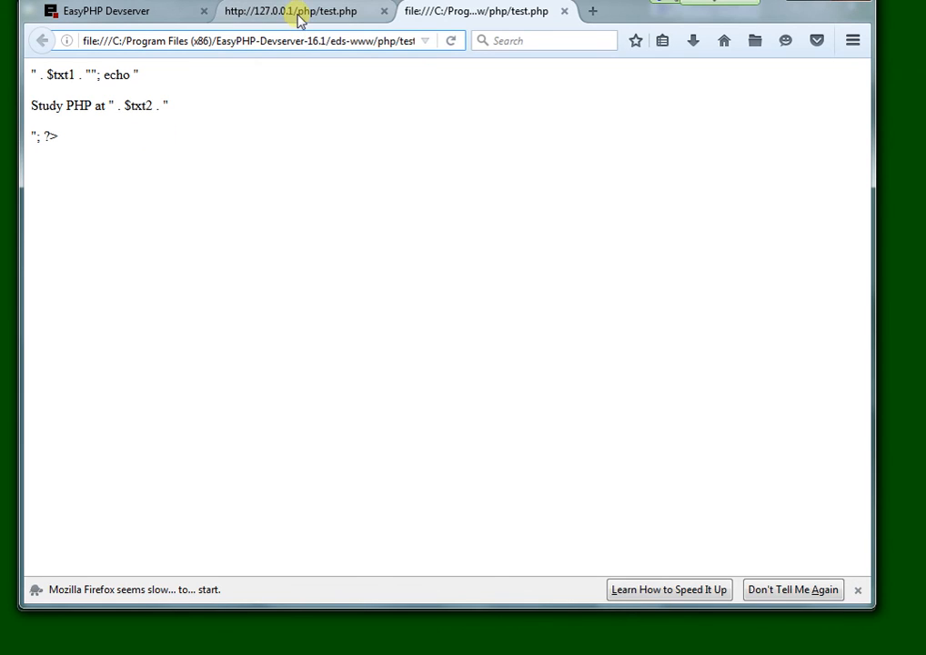
{"action": "left_click", "coordinate": [291, 10]}
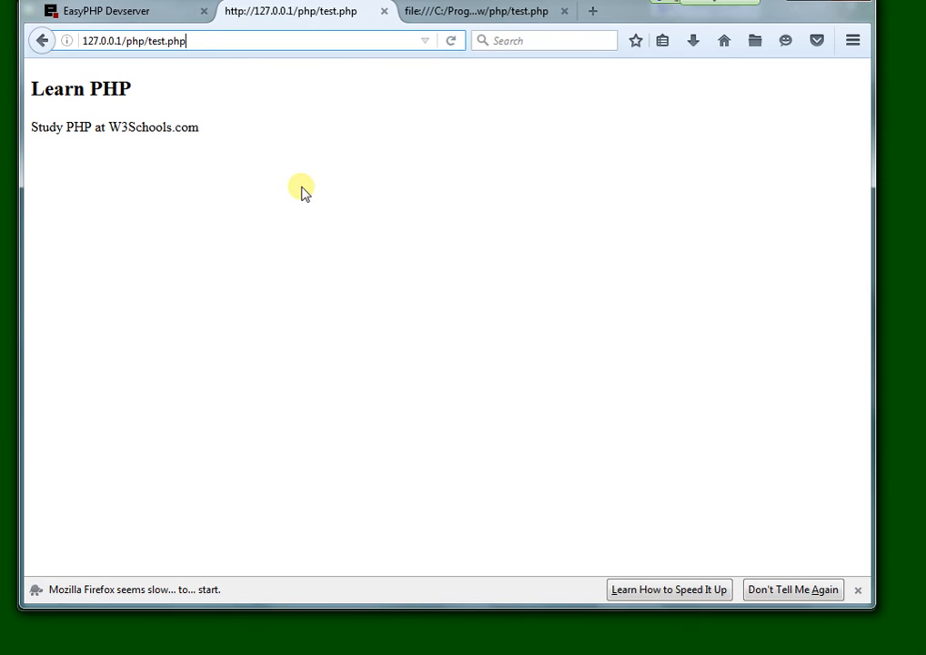